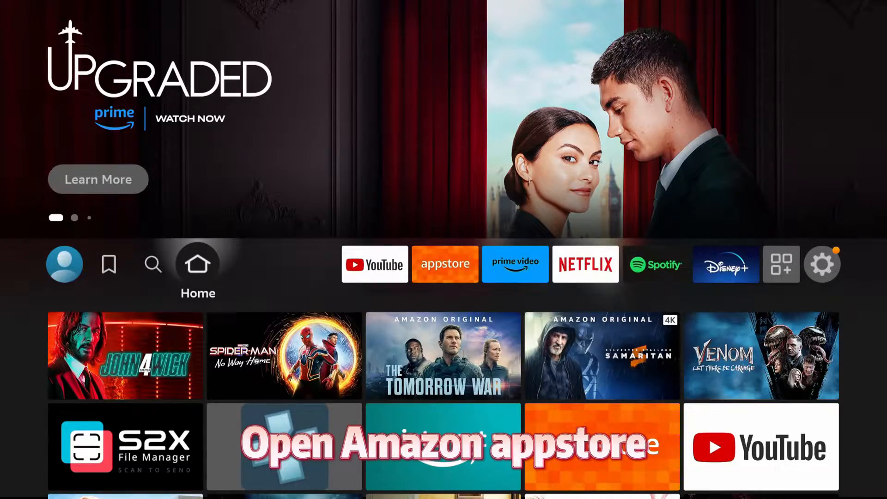
- Search the Amazon Appstore for Video Player for Android TV
click(444, 263)
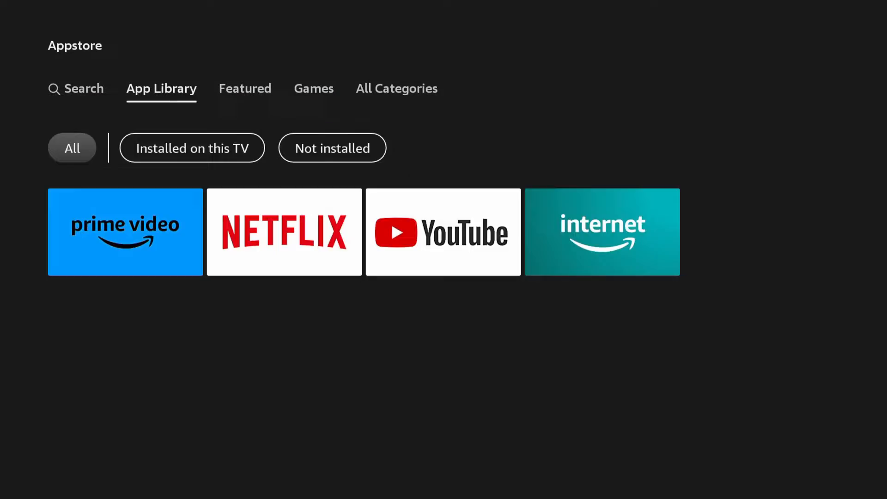
click(75, 89)
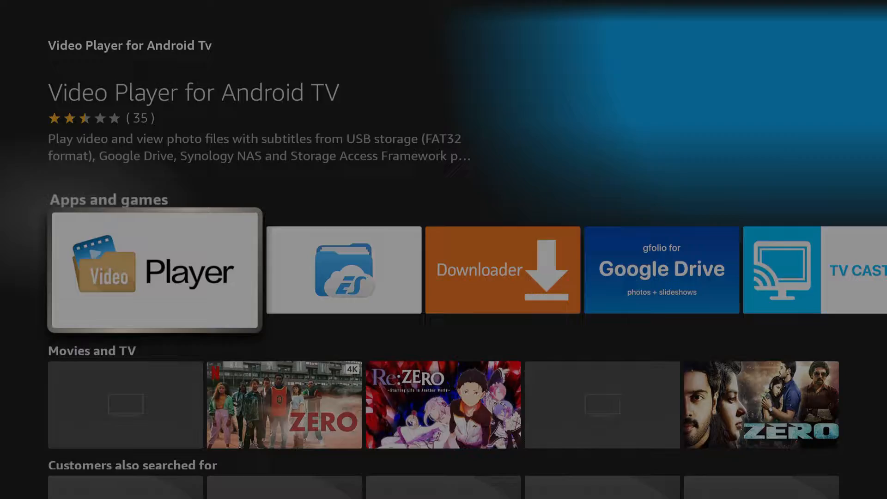
- Install Video Player for Android TV and allow it access to media and files
click(154, 270)
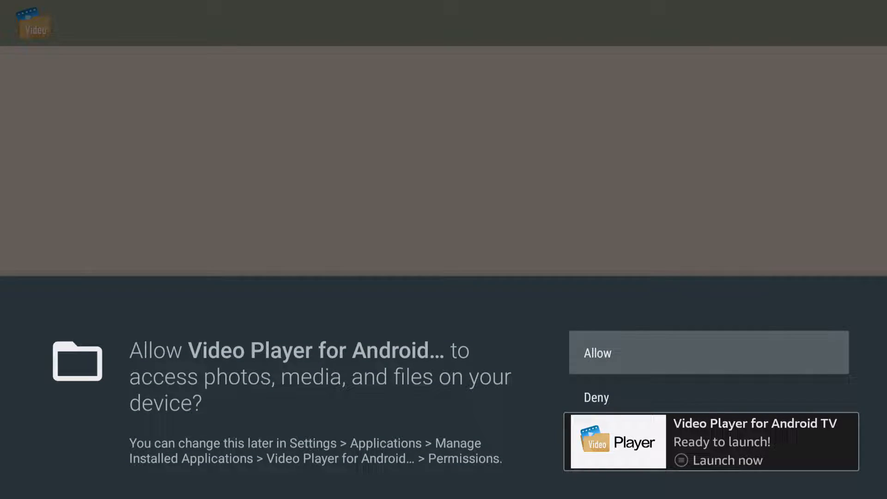
click(708, 352)
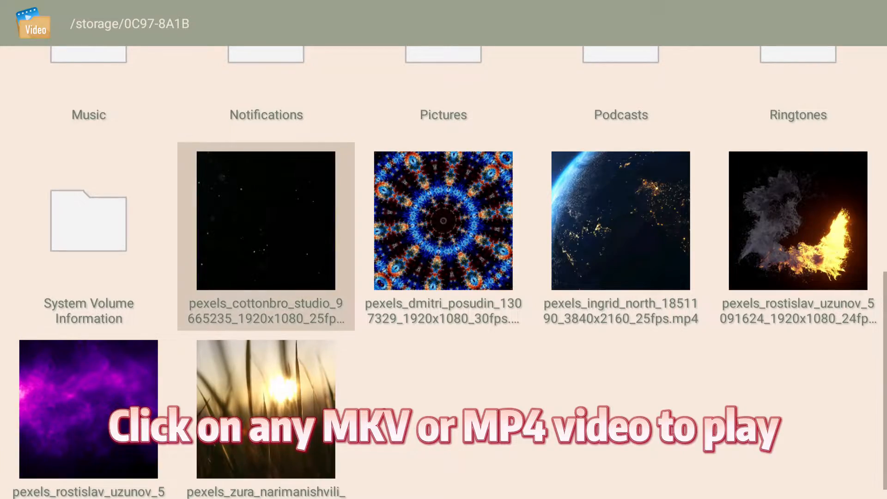
- Play the pexels_ingrid_north Earth-at-night 4K MP4 from the USB drive
click(620, 220)
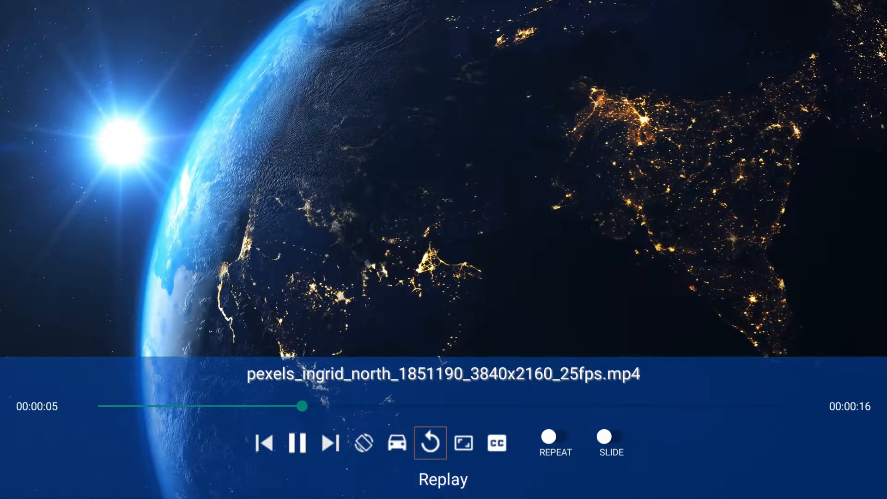
- End playback and return to the /storage overview with device storage, USB and MediaStore
click(497, 442)
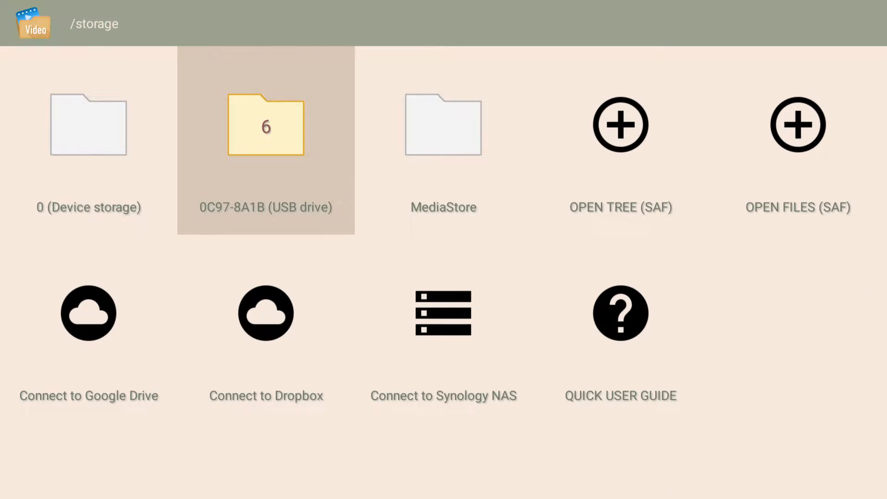
click(443, 125)
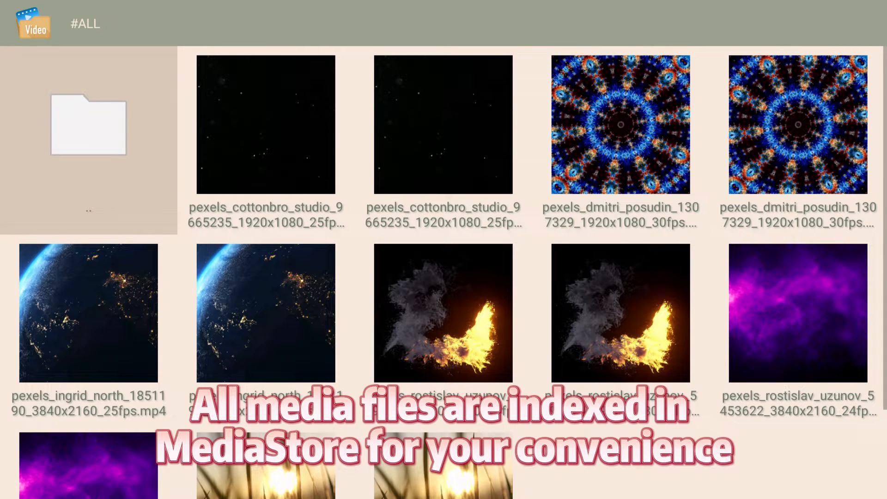
click(619, 124)
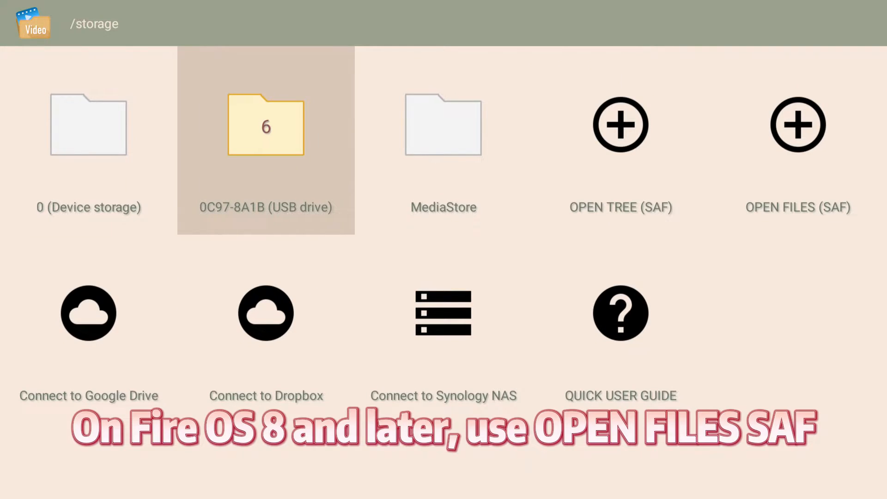
- Start OPEN FILES (SAF) and choose S2X File Manager just once as the picker
click(797, 124)
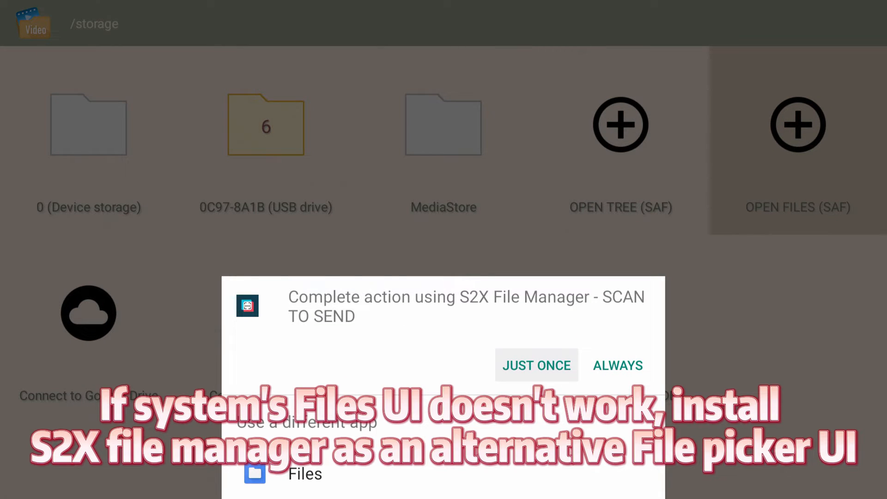
click(536, 365)
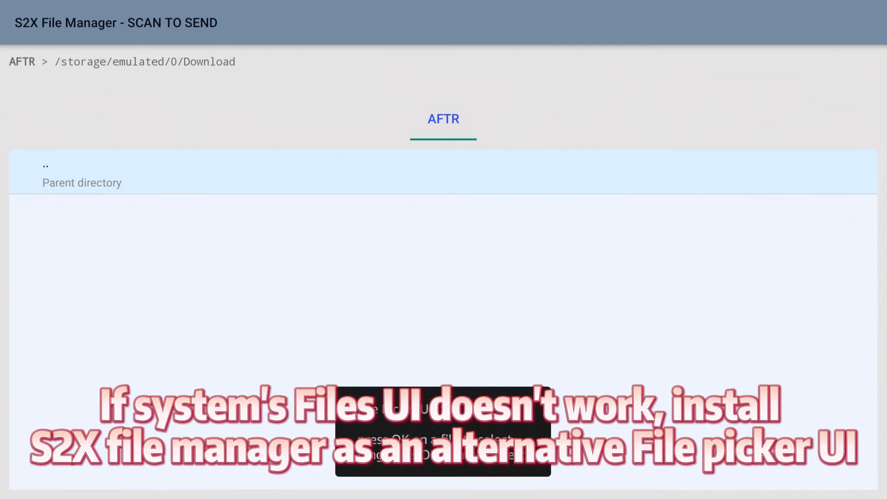